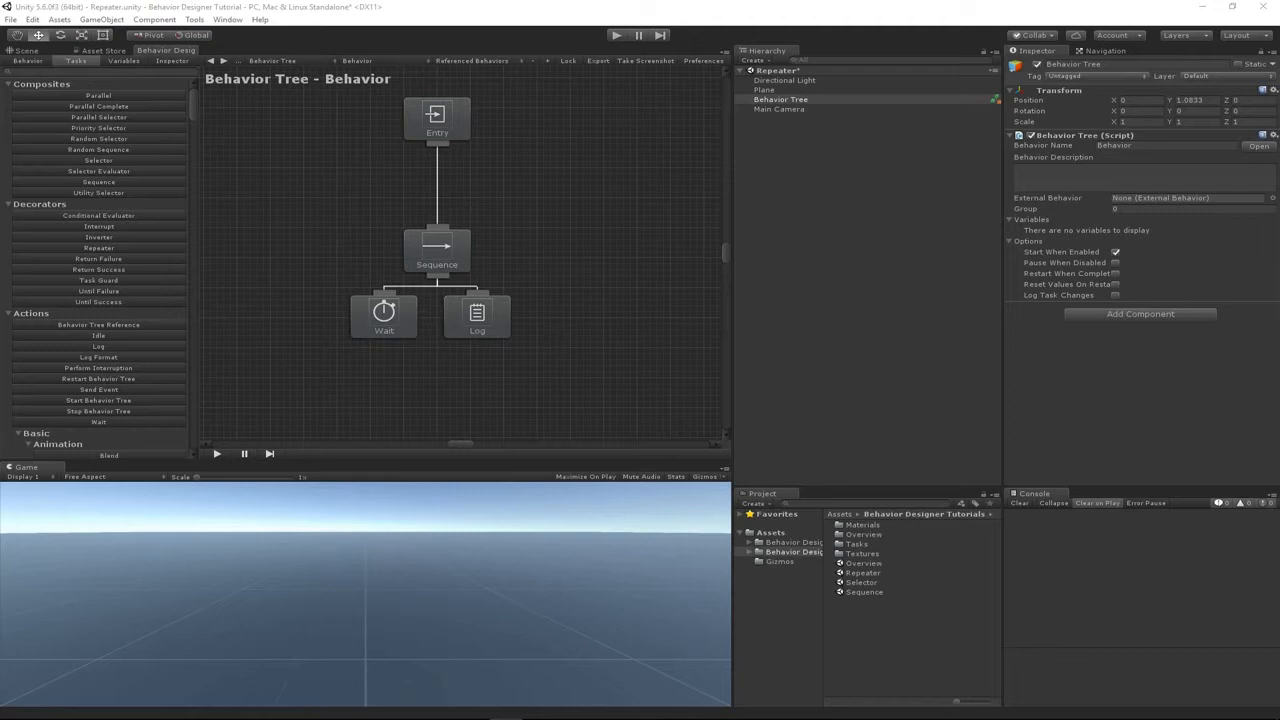
{"action": "mouse_move", "coordinate": [352, 382]}
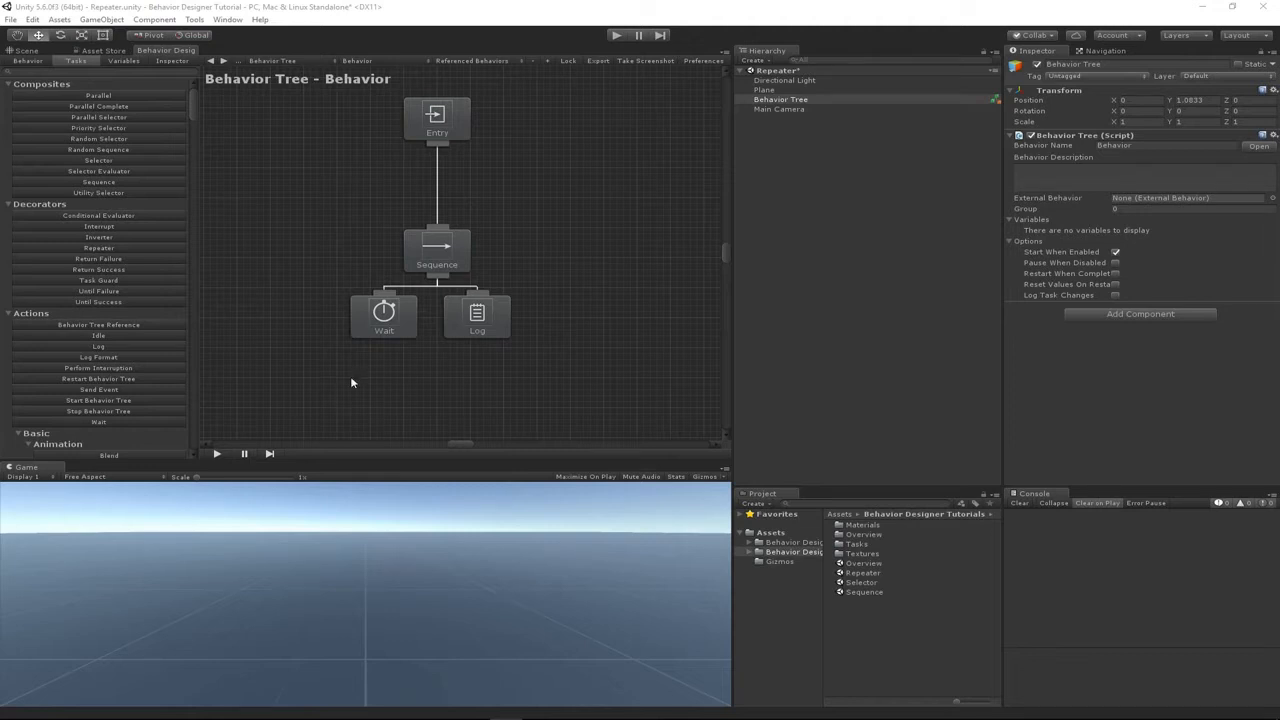
Select the Repeater scene asset and bring the Behavior Tree object's tree back into view
{"action": "left_click", "coordinate": [862, 572]}
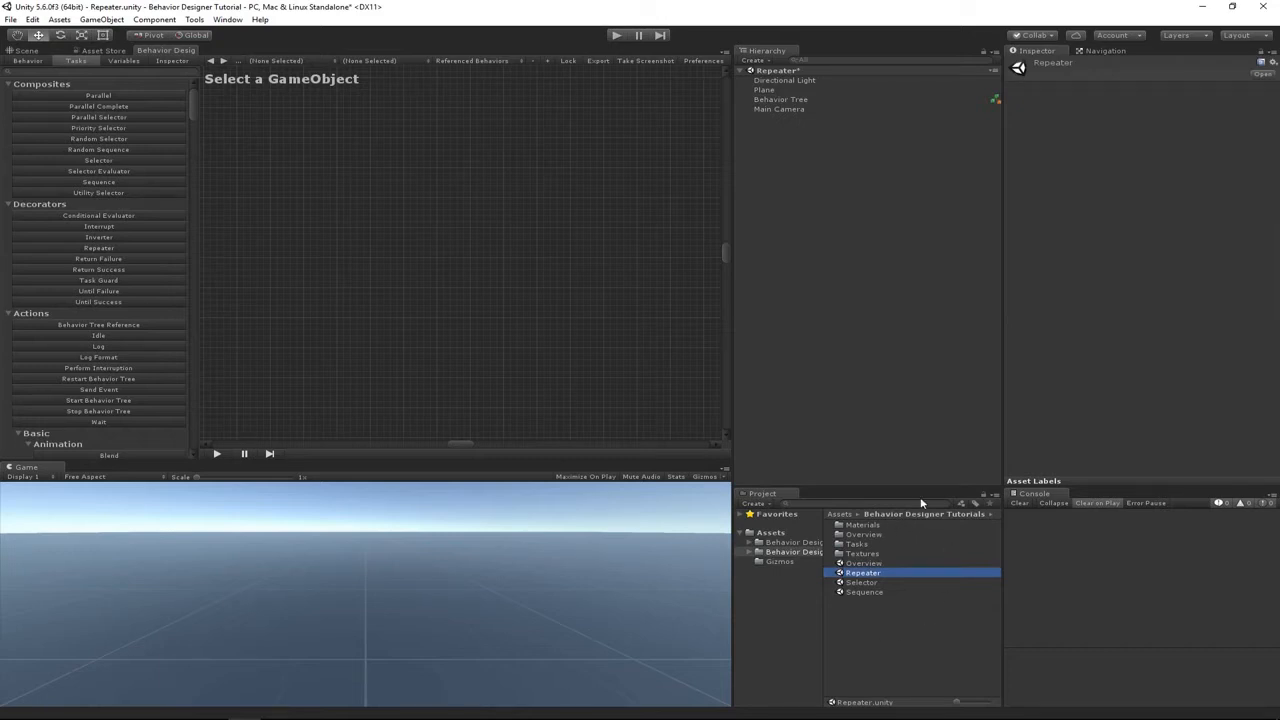
{"action": "mouse_move", "coordinate": [770, 214]}
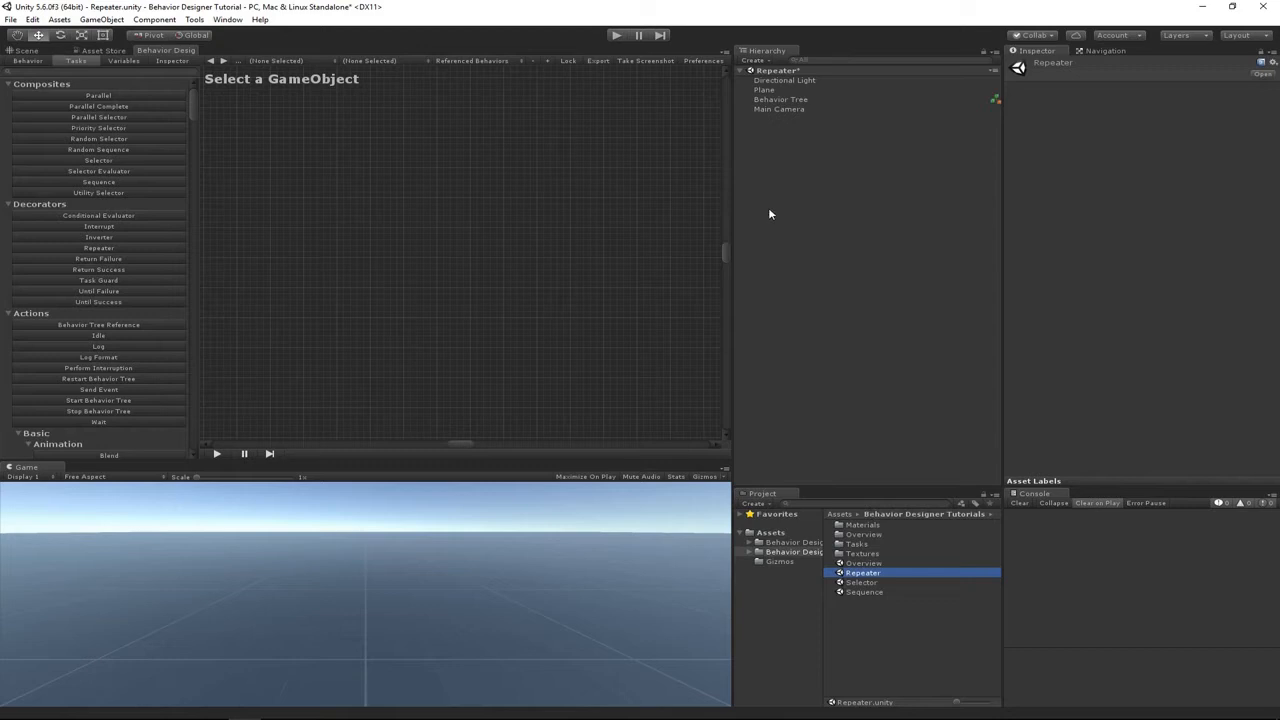
{"action": "left_click", "coordinate": [780, 100]}
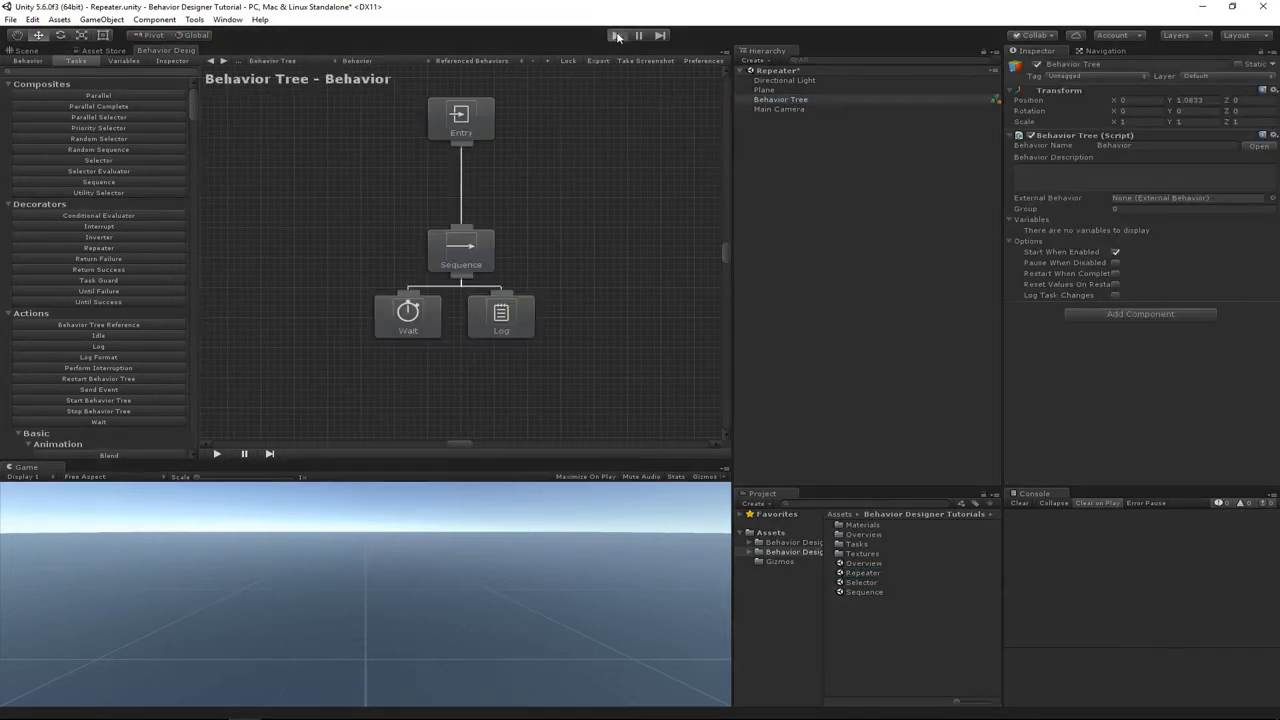
Run and stop the tree, then duplicate the Wait and Log tasks under the Sequence
{"action": "left_click", "coordinate": [616, 36]}
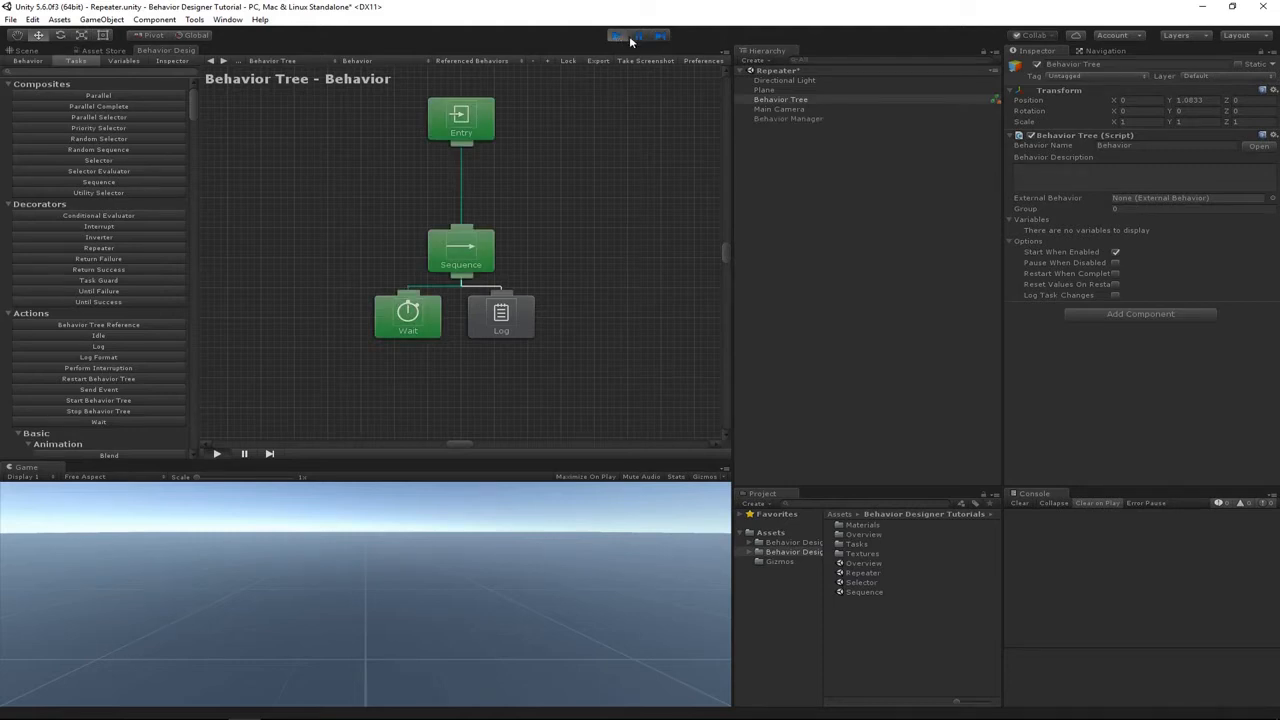
{"action": "left_click", "coordinate": [618, 36]}
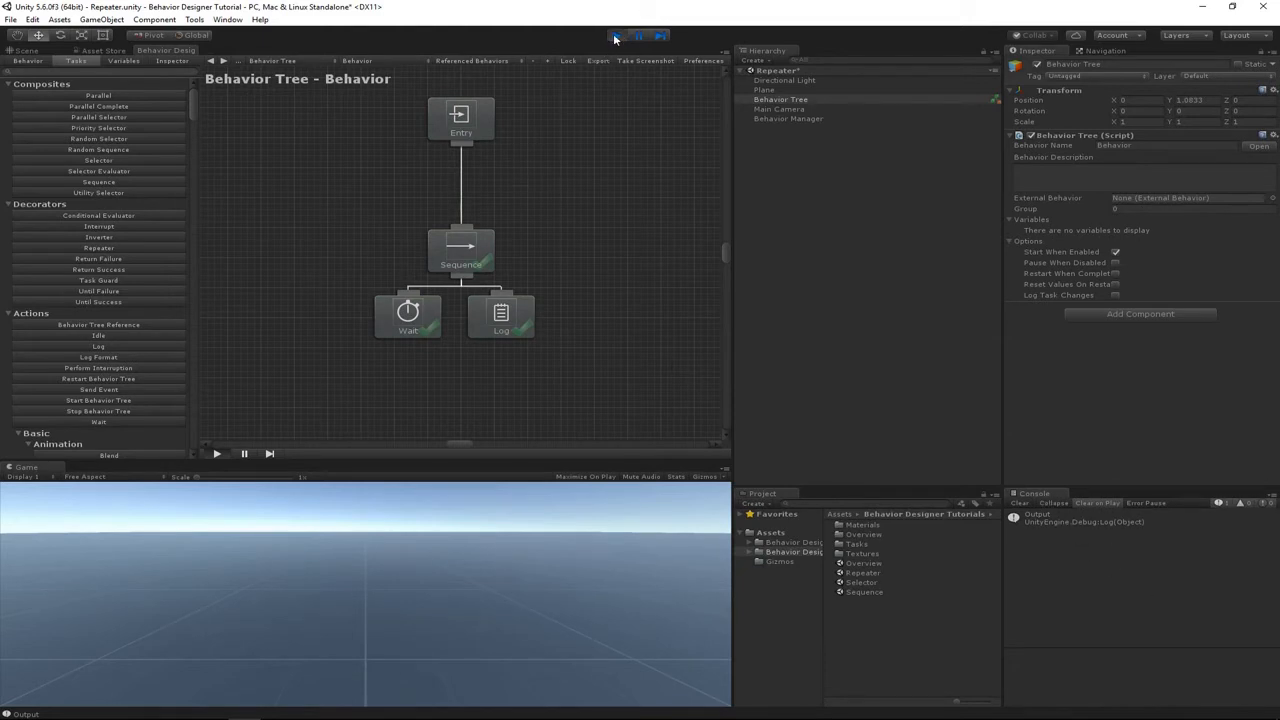
{"action": "left_click", "coordinate": [616, 36]}
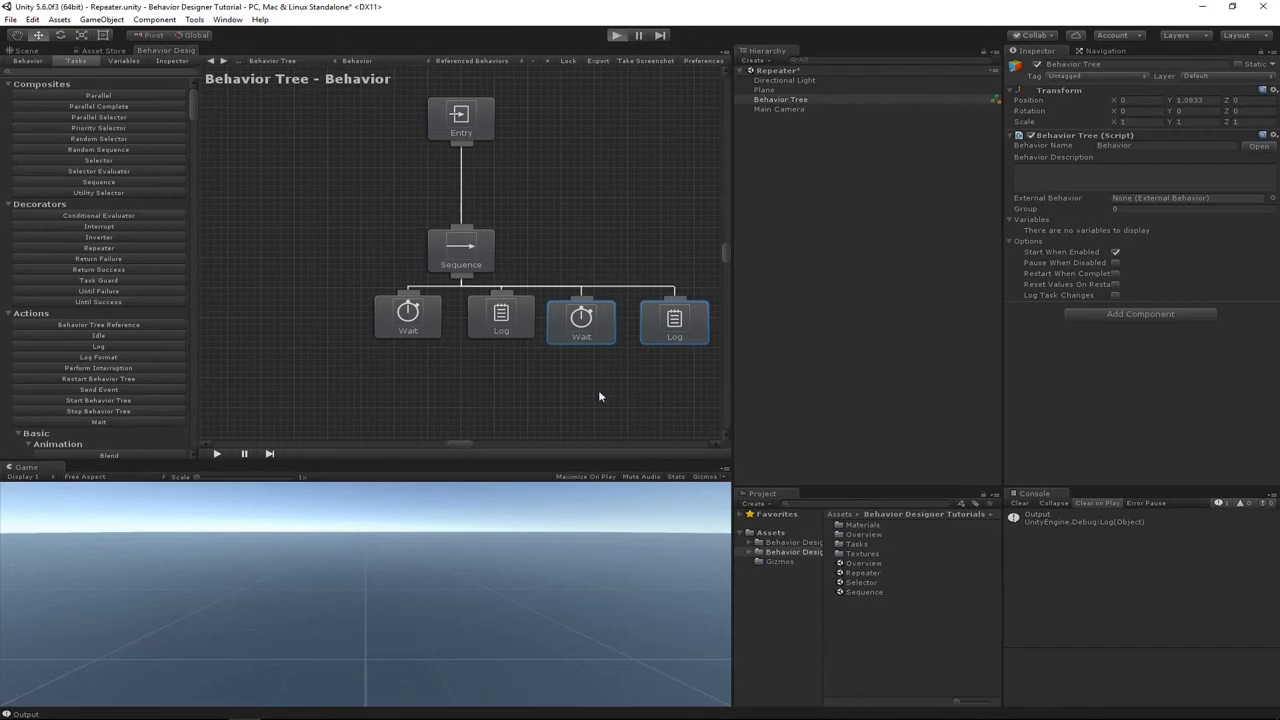
Remove the duplicated Wait and Log pair and place a Repeater between Entry and Sequence
{"action": "left_click", "coordinate": [616, 36]}
{"action": "type", "text": "rep"}
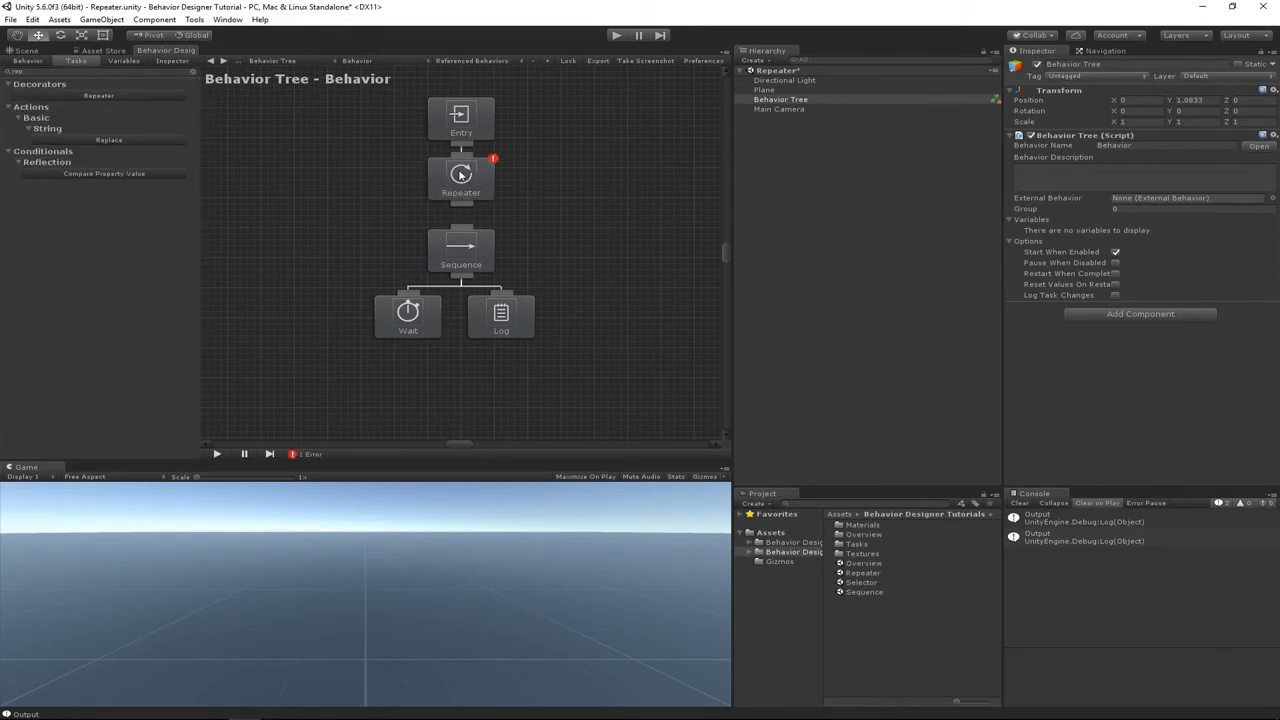
Link the Repeater to the Sequence, run the tree through it, then stop it
{"action": "left_click", "coordinate": [460, 180]}
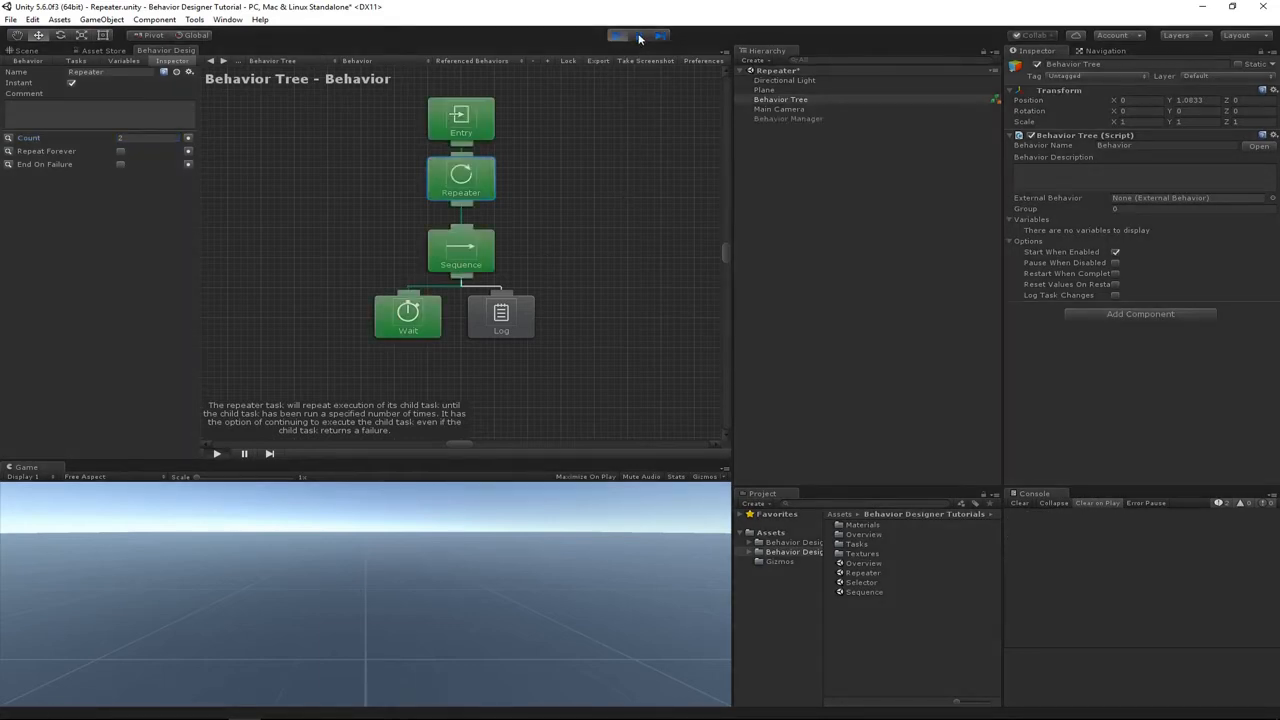
{"action": "left_click", "coordinate": [618, 36]}
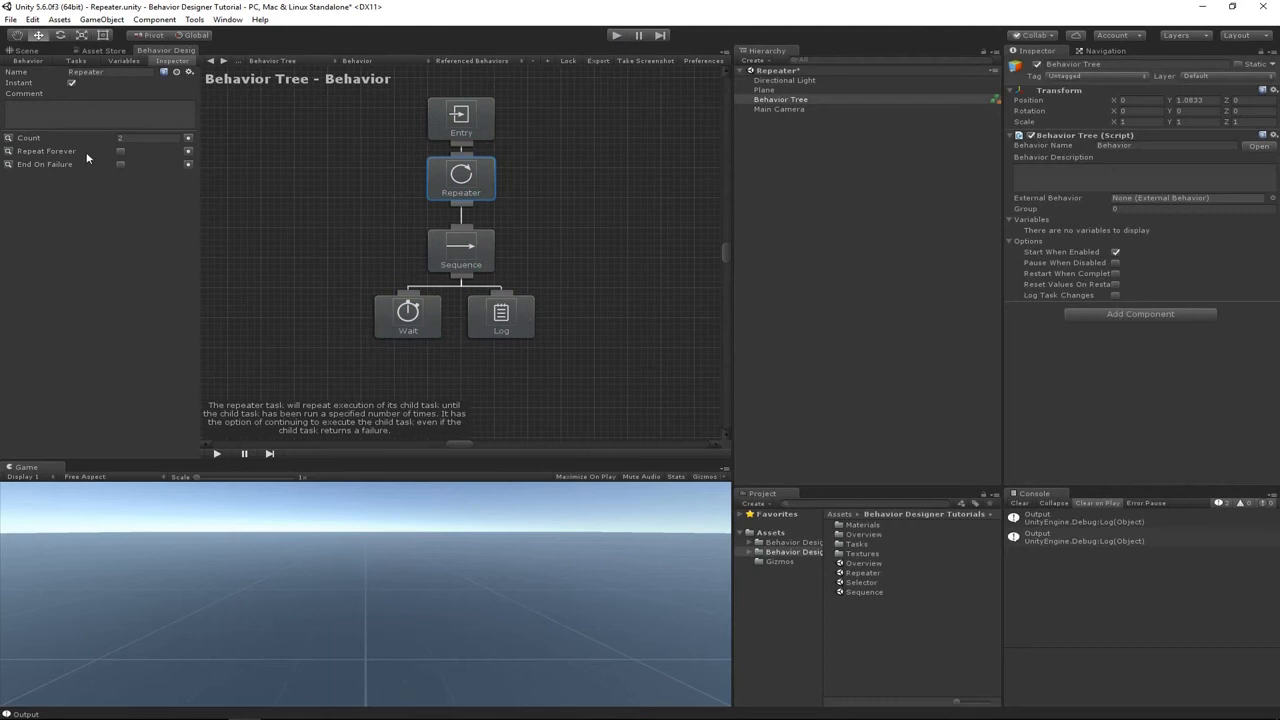
Check Repeat Forever on the Repeater and run the tree to watch it loop
{"action": "left_click", "coordinate": [120, 152]}
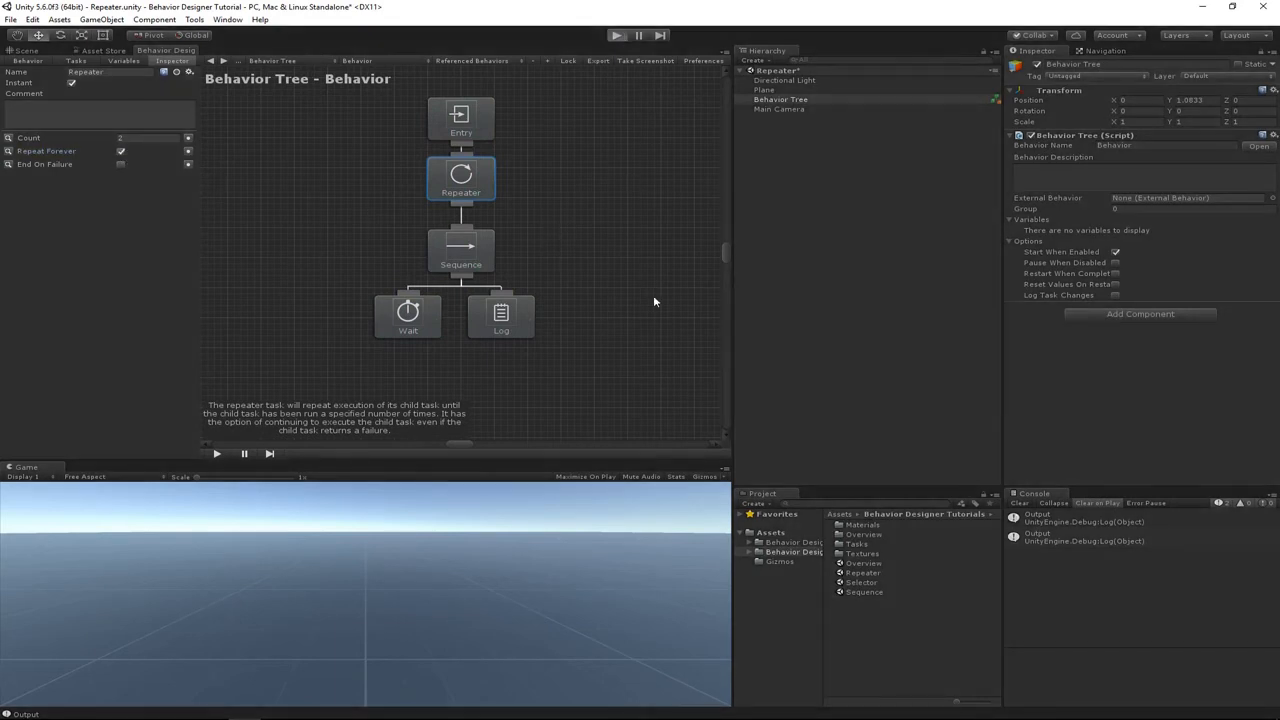
{"action": "left_click", "coordinate": [616, 36]}
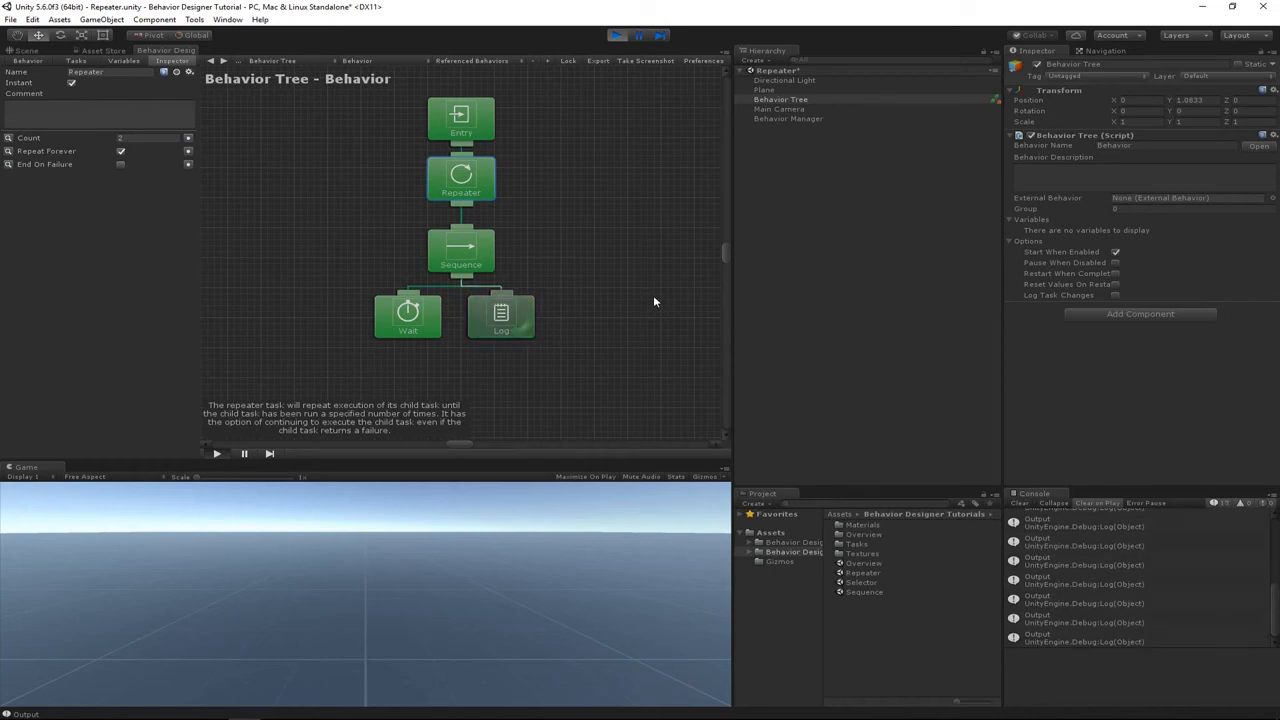
{"action": "mouse_move", "coordinate": [324, 180]}
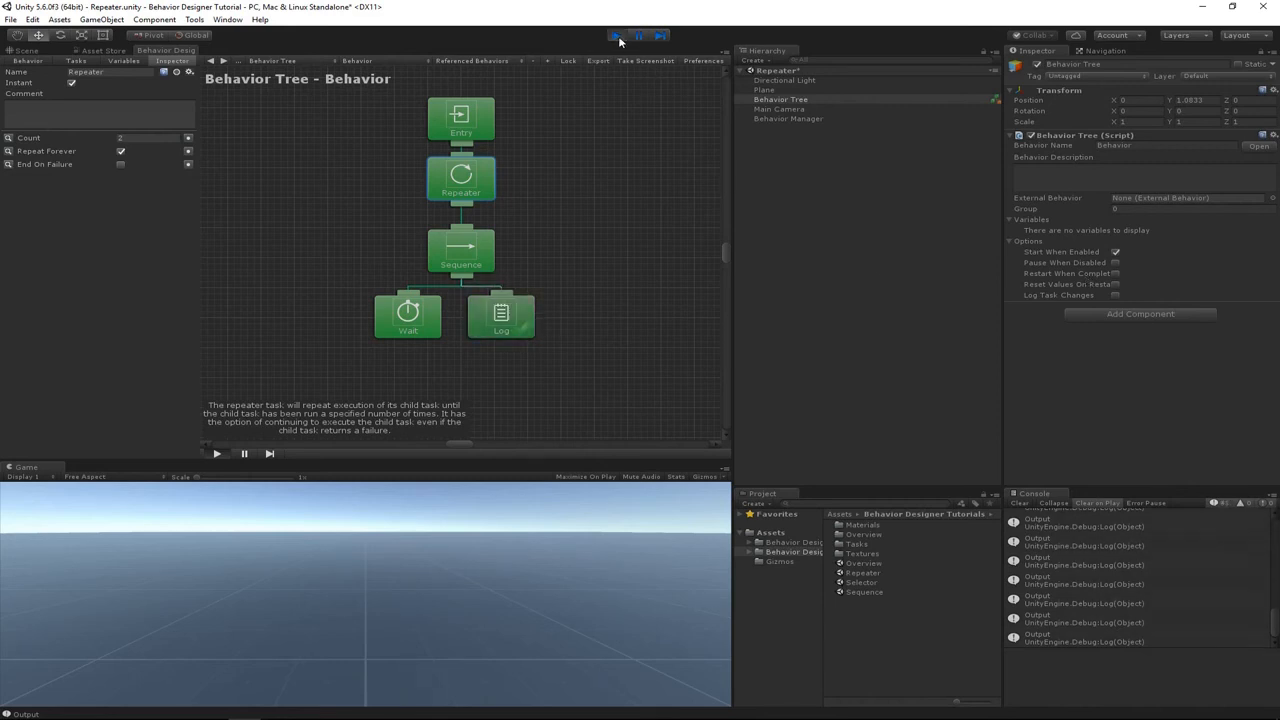
Move Log down, wrap it in a Return Failure decorator under the Sequence, and run again
{"action": "left_click", "coordinate": [500, 316]}
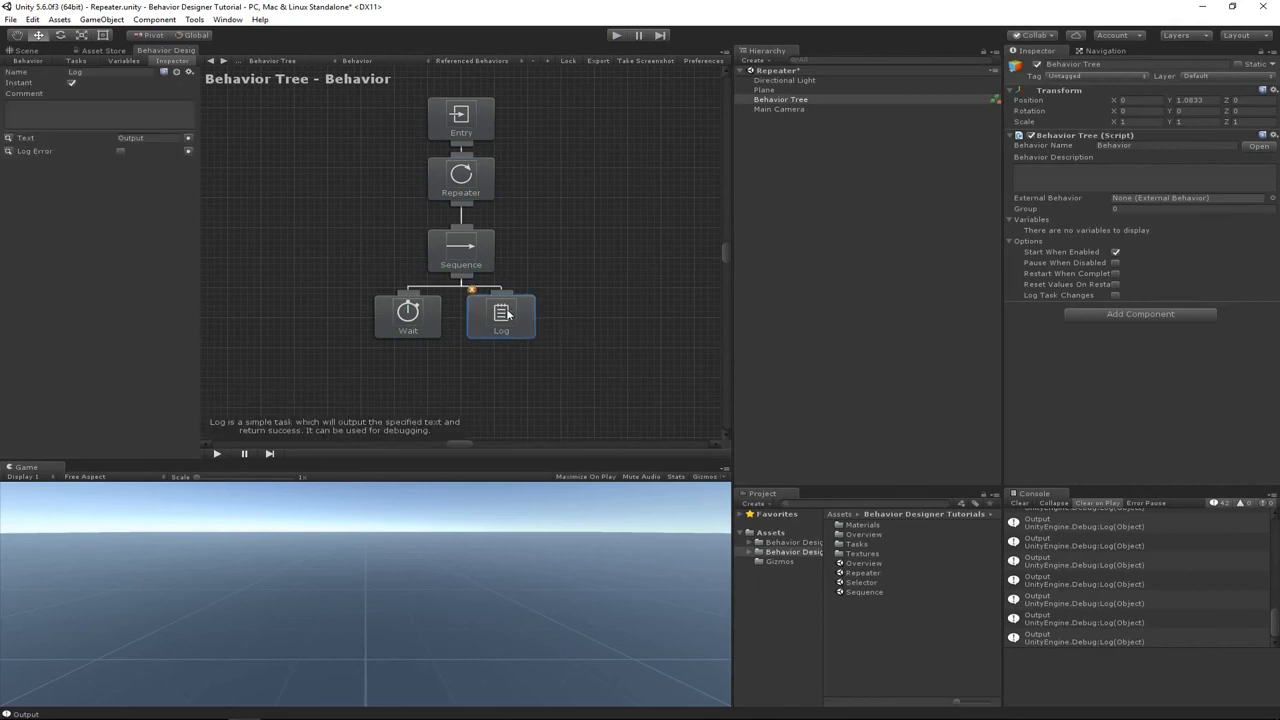
{"action": "left_click_drag", "start_coordinate": [500, 316], "coordinate": [528, 382]}
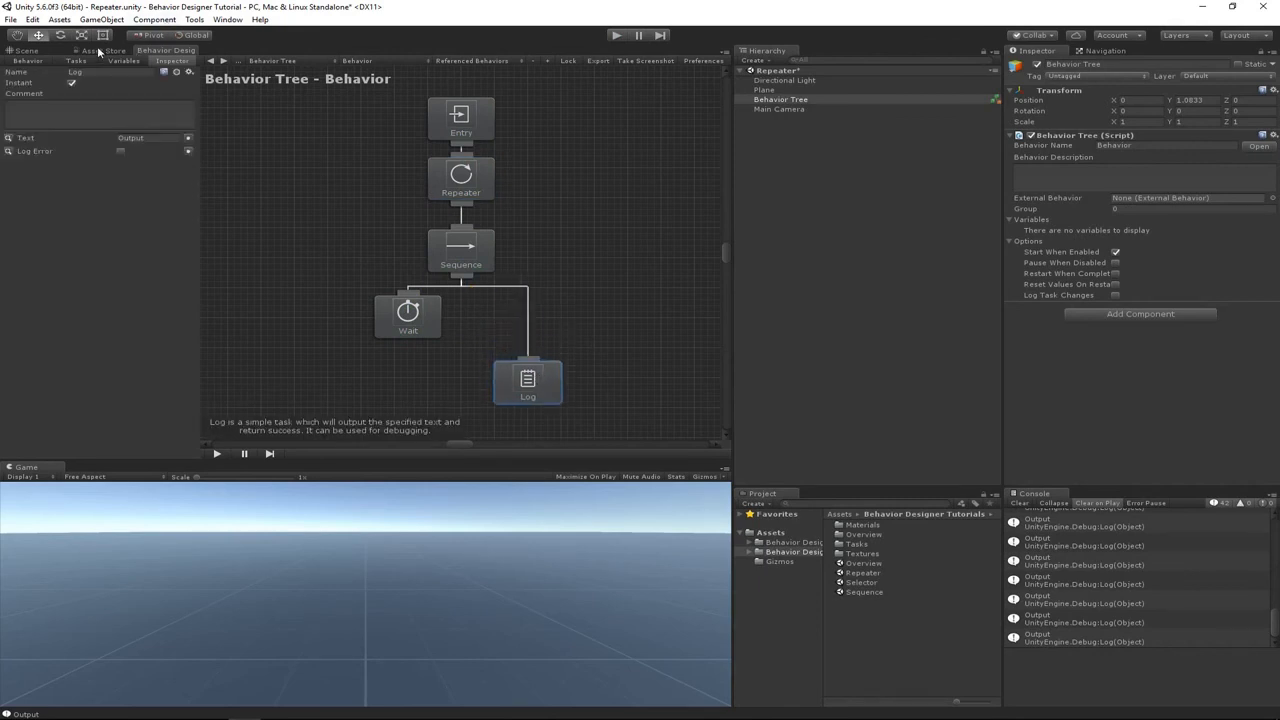
{"action": "left_click", "coordinate": [76, 60]}
{"action": "type", "text": "retu"}
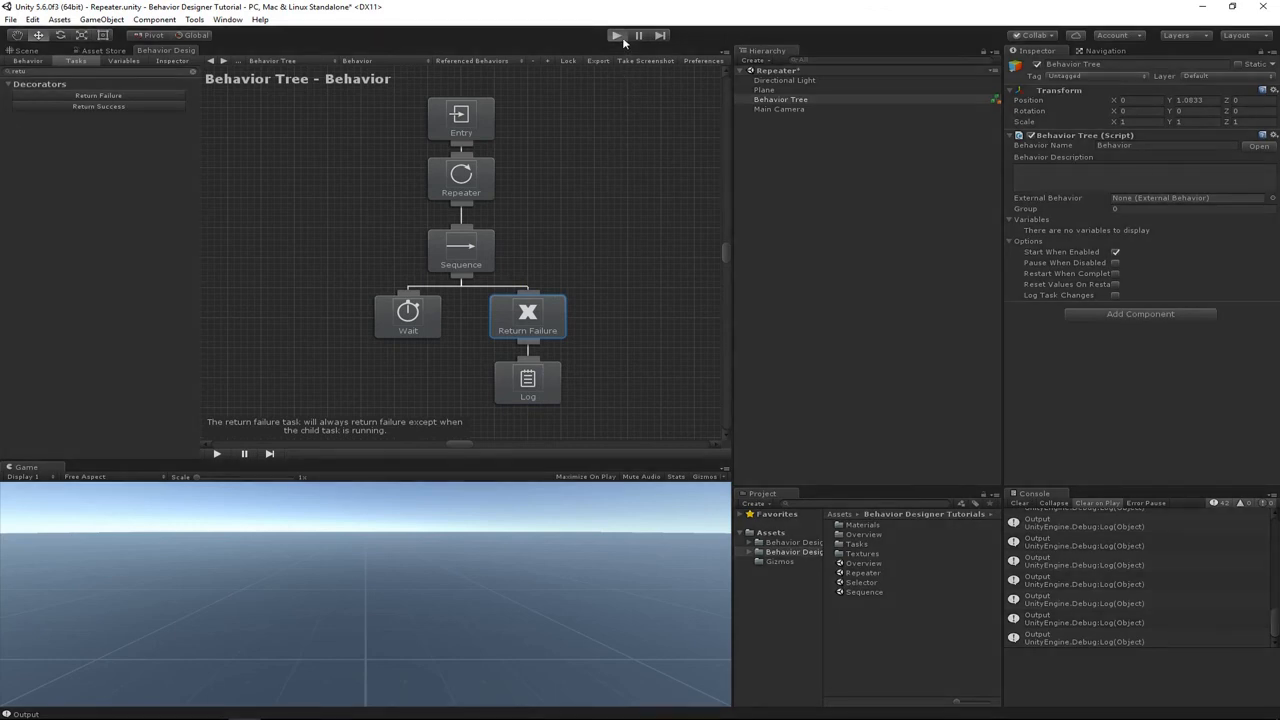
{"action": "left_click", "coordinate": [616, 36]}
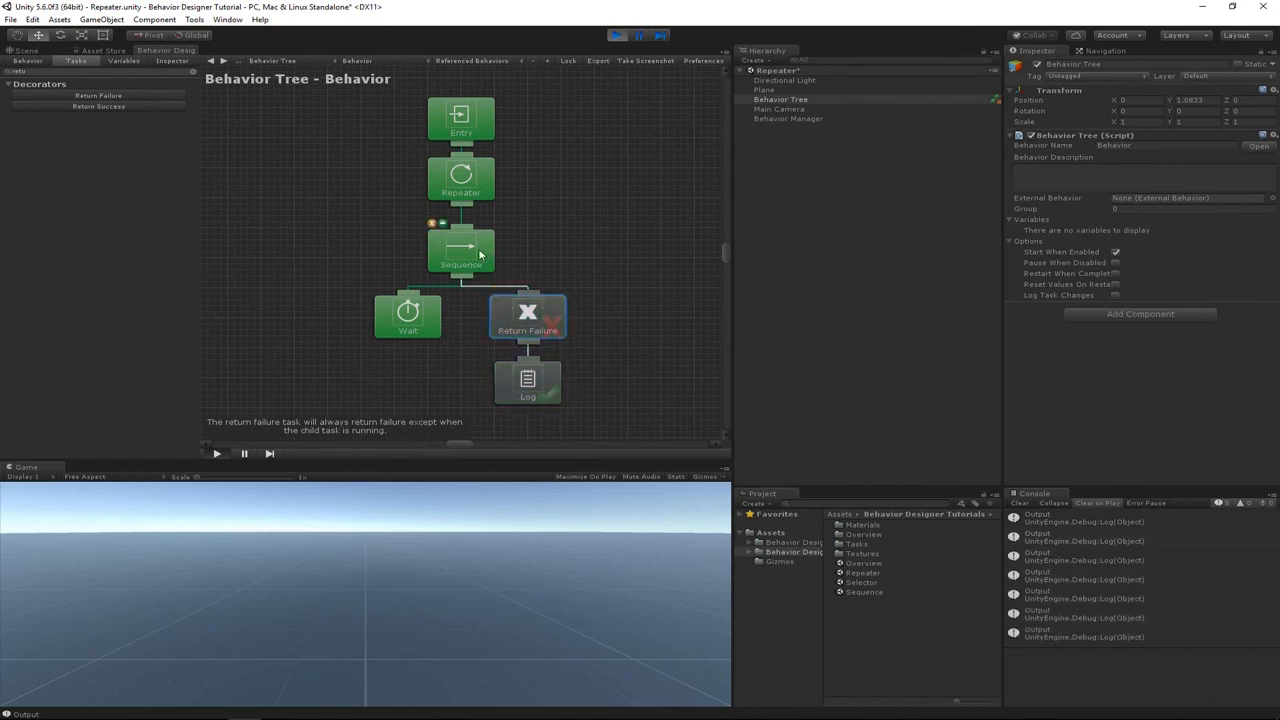
Stop the tree and check End On Failure on the Repeater alongside Repeat Forever
{"action": "left_click", "coordinate": [460, 250]}
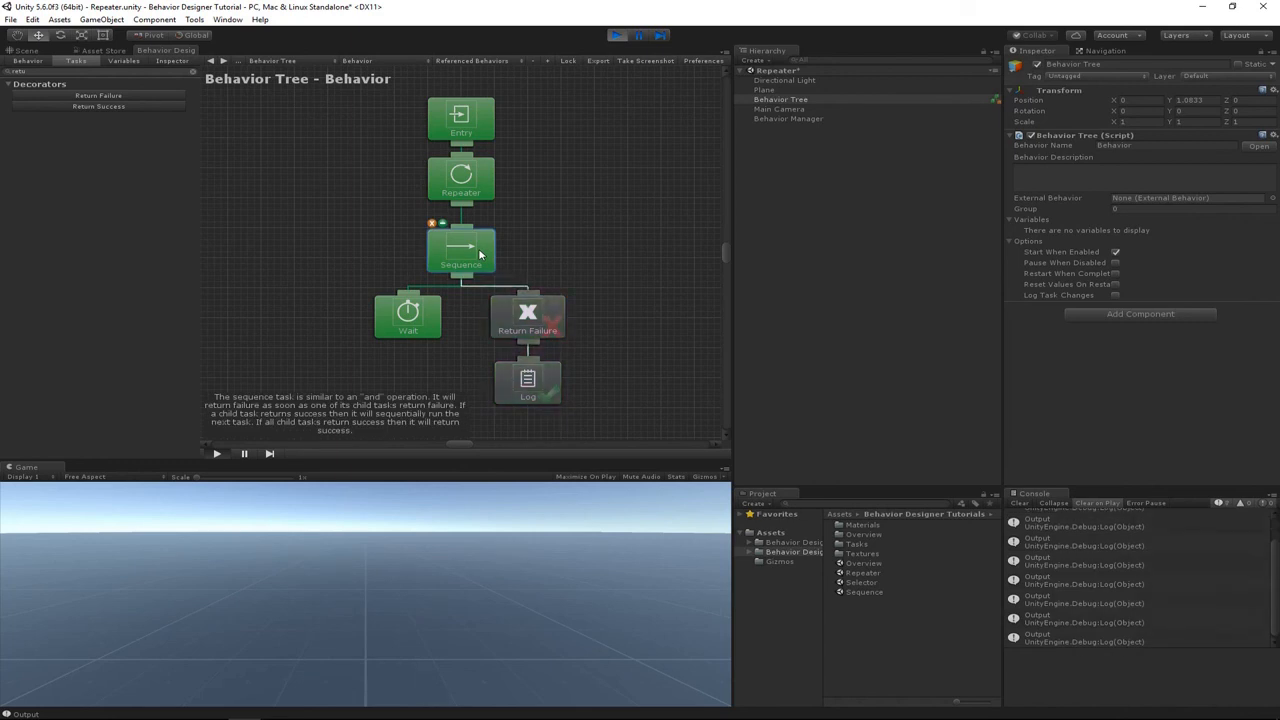
{"action": "left_click", "coordinate": [460, 192]}
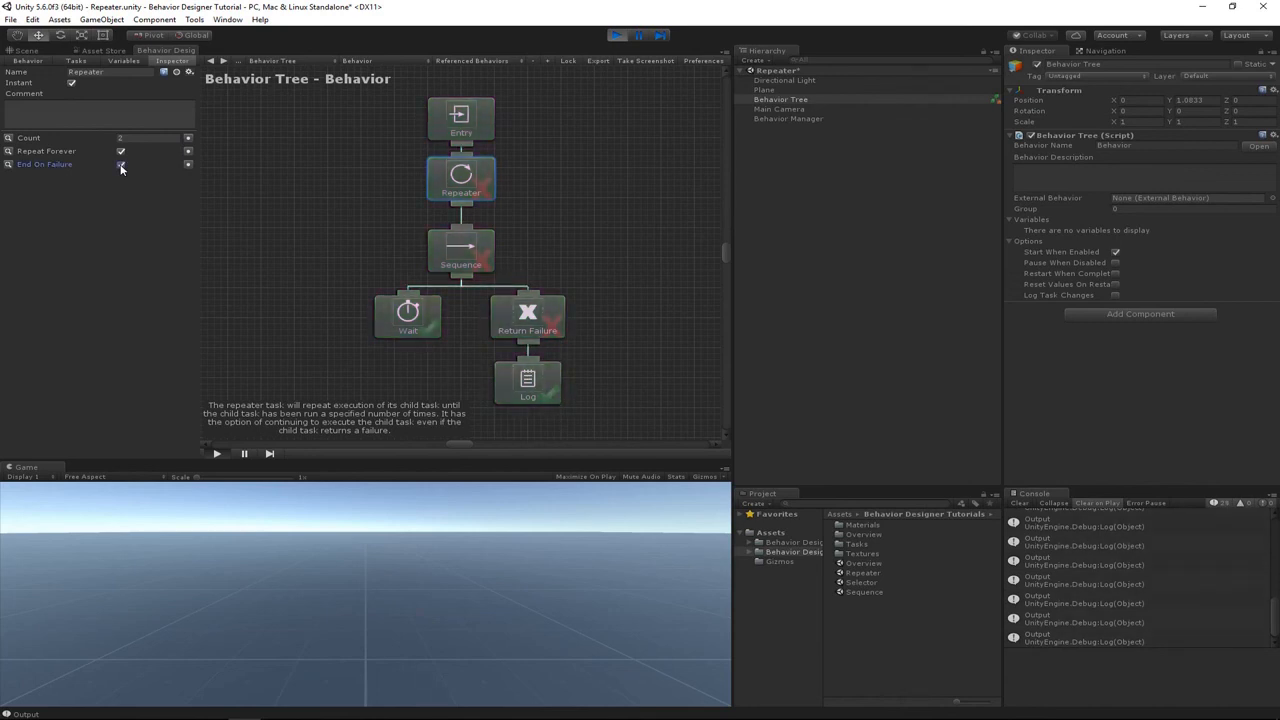
{"action": "left_click", "coordinate": [120, 164]}
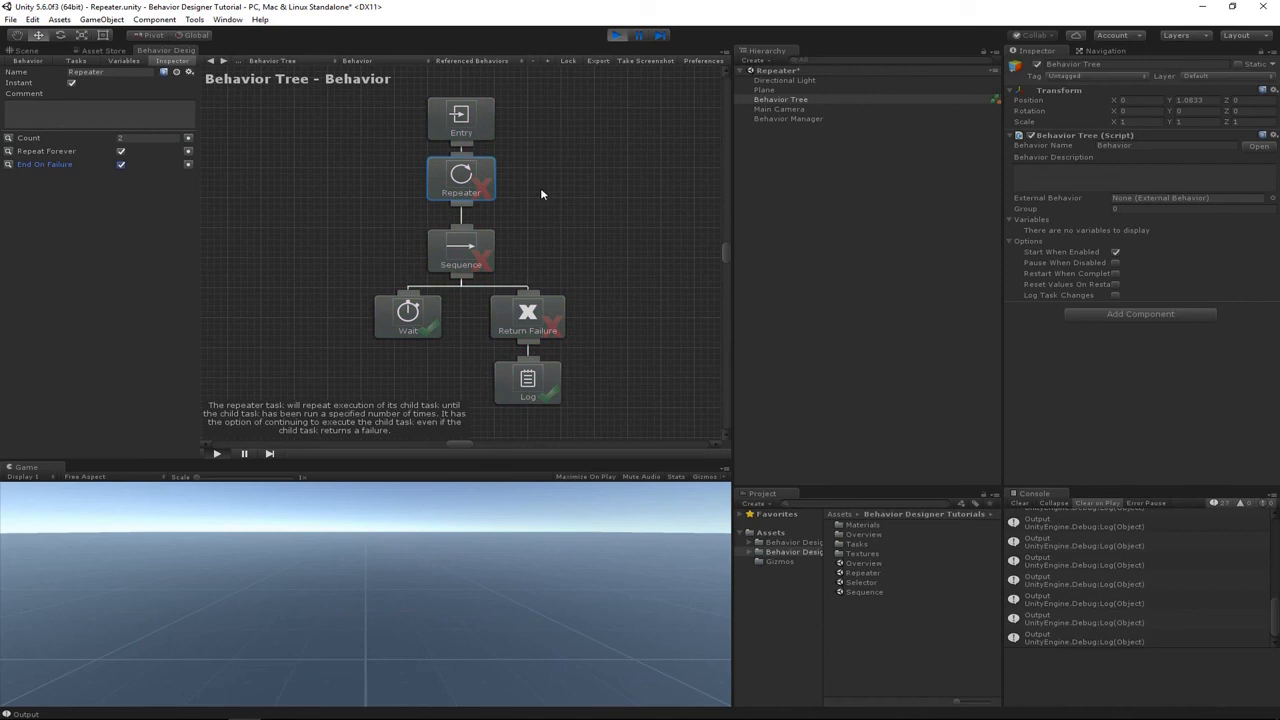